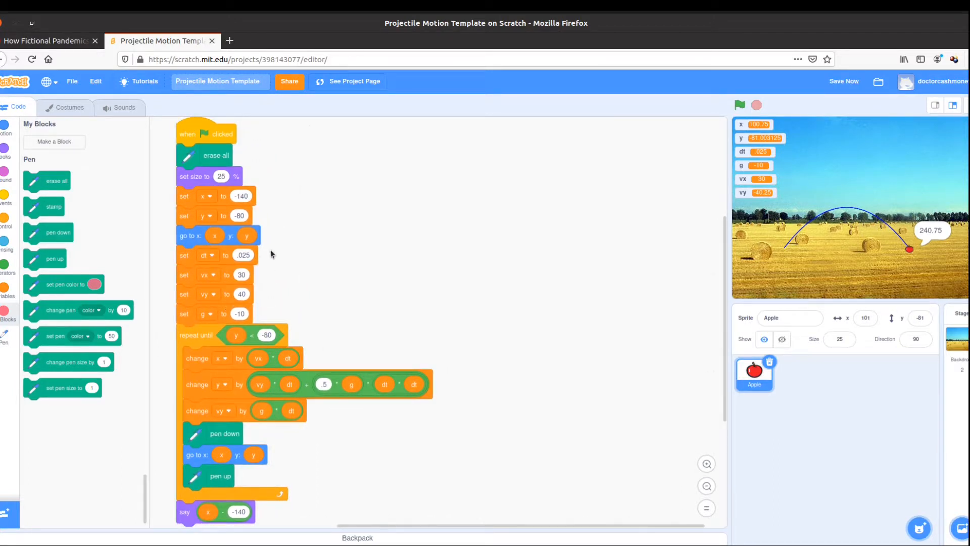
mouse_move(53, 171)
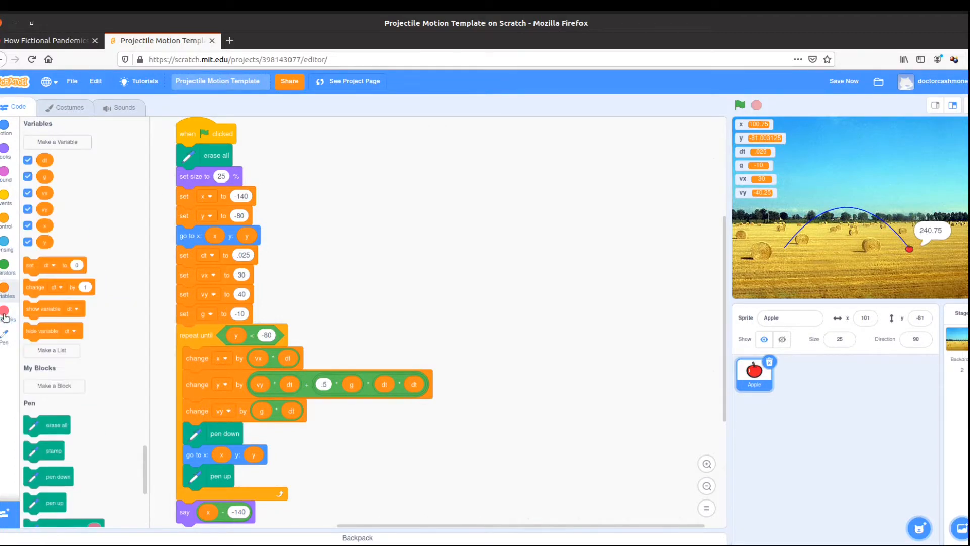
Step: Begin a new custom block from My Blocks and name it Initialize
click(5, 335)
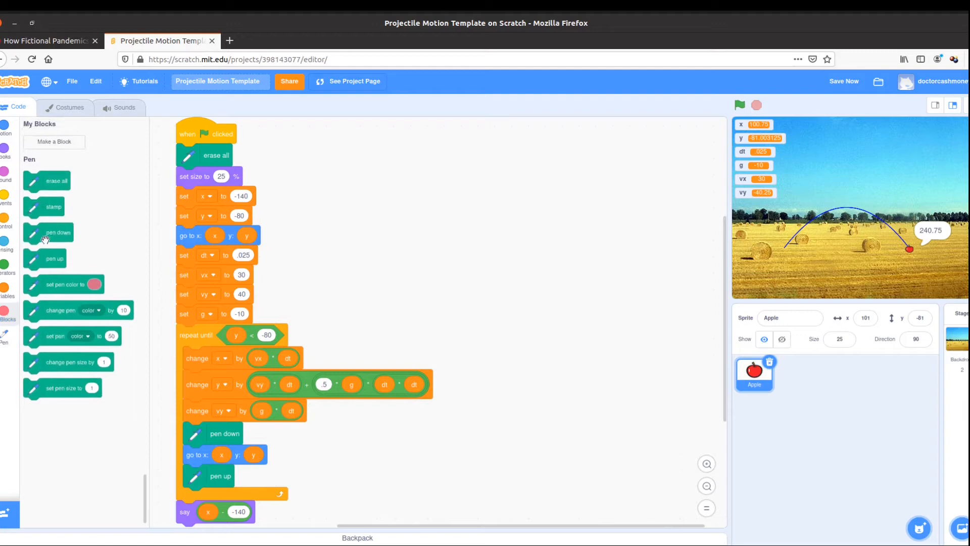
click(53, 141)
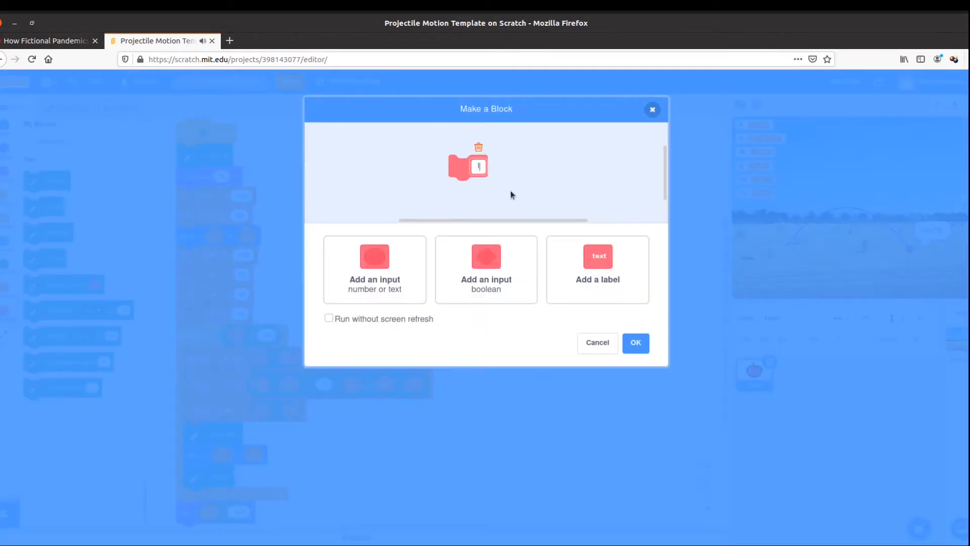
text(Initialize)
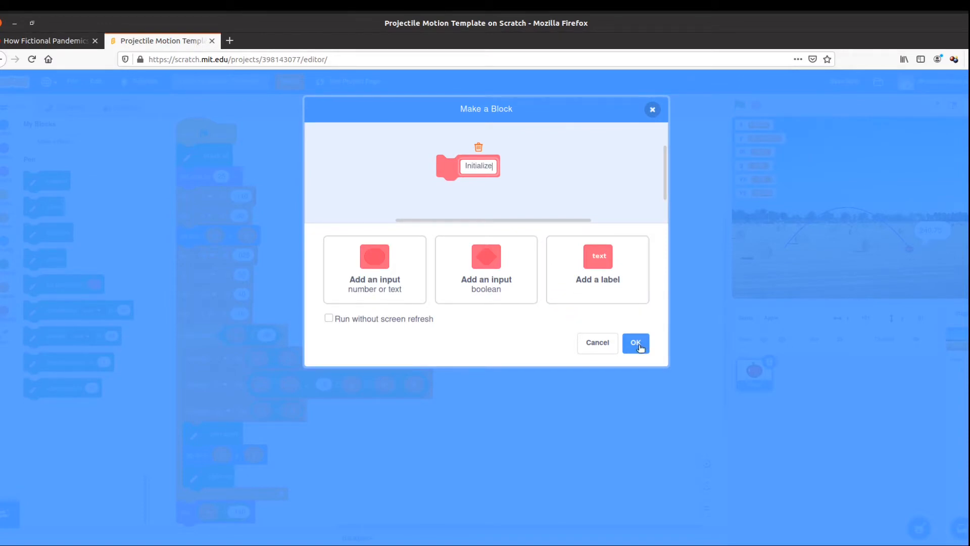
Step: Confirm the Initialize block and attach the setup blocks under its definition, leaving the loop separate
click(635, 342)
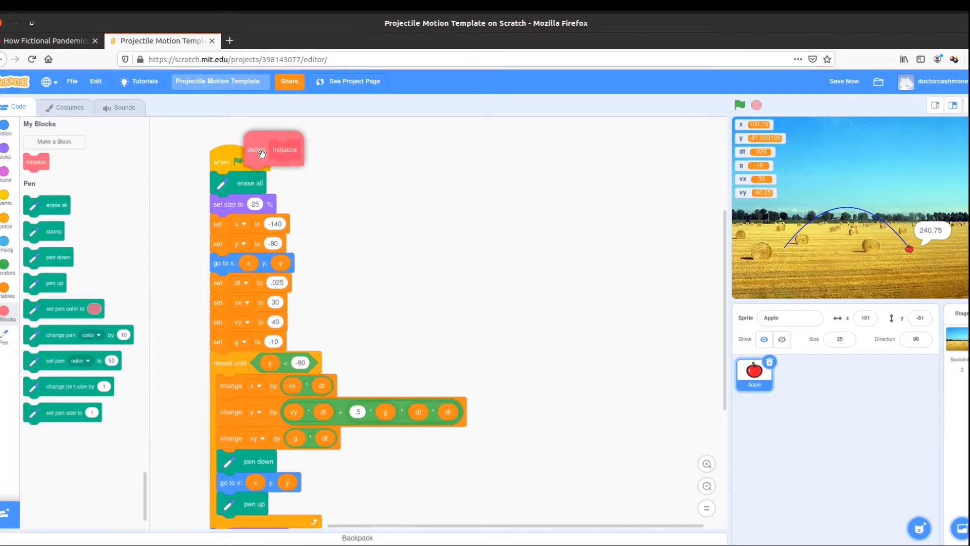
drag(272, 150, 451, 164)
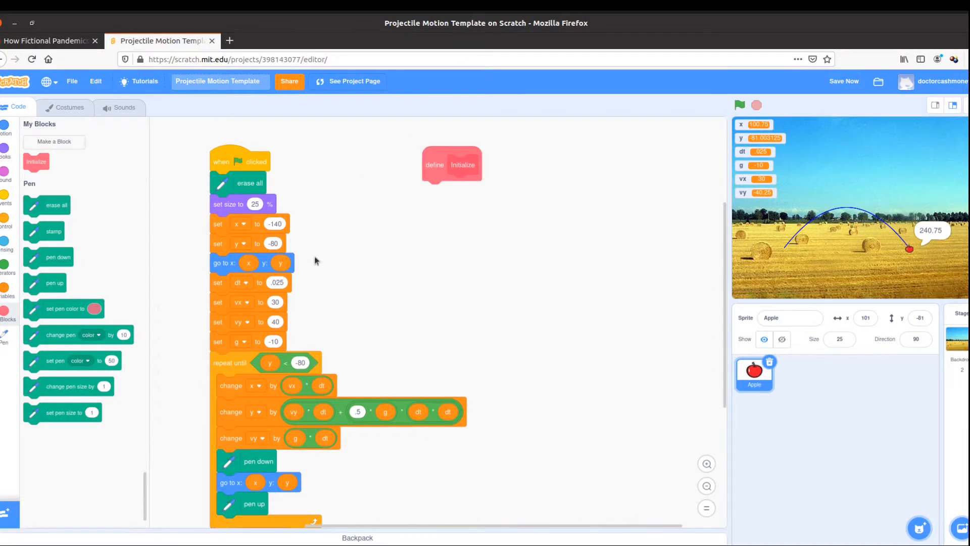
drag(233, 362, 372, 353)
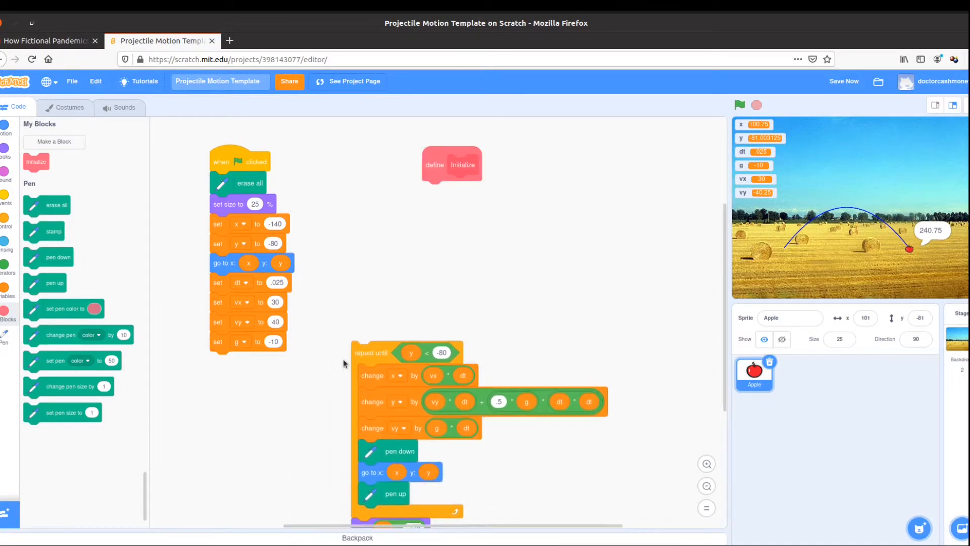
drag(247, 183, 327, 189)
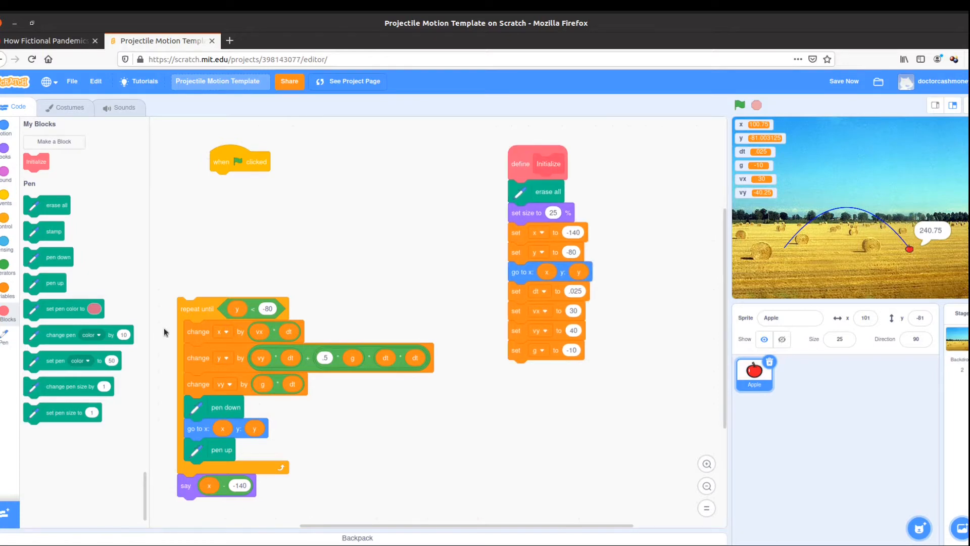
Step: Call Initialize under the green flag before the repeat-until loop and tidy the script layout
drag(198, 310, 219, 274)
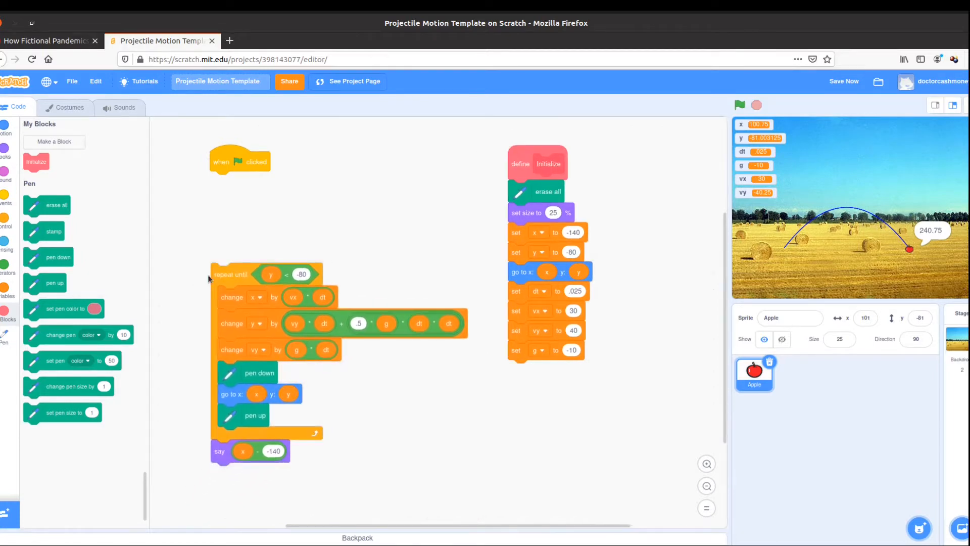
drag(37, 161, 138, 178)
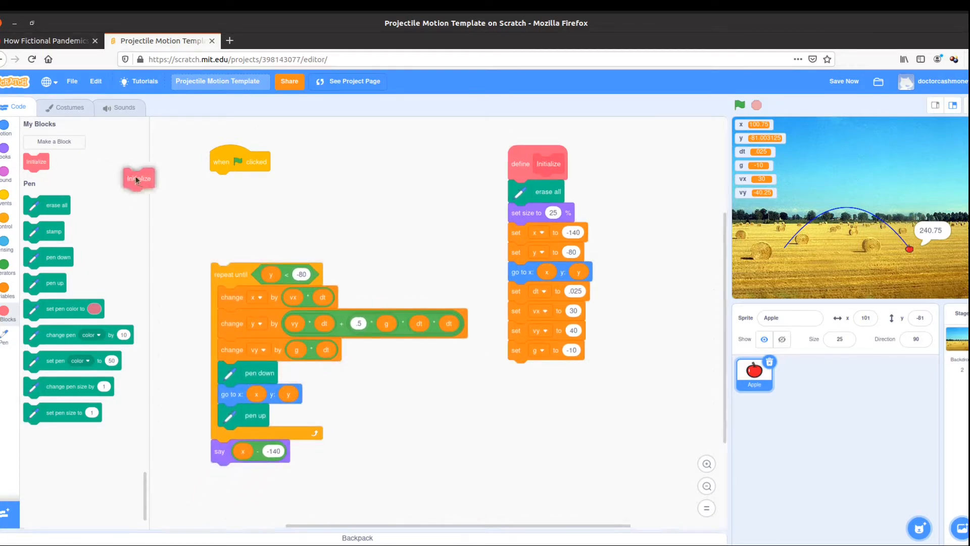
drag(139, 177, 225, 181)
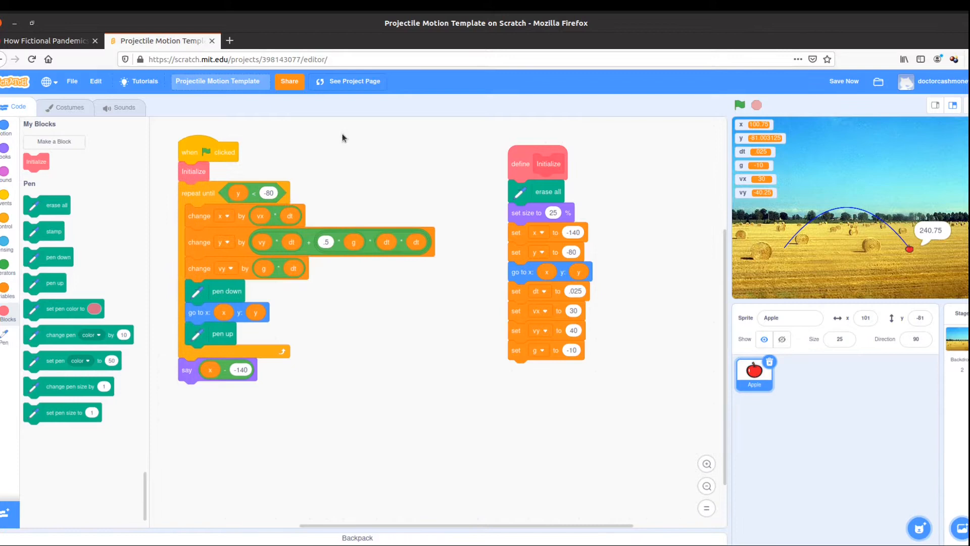
drag(536, 163, 498, 148)
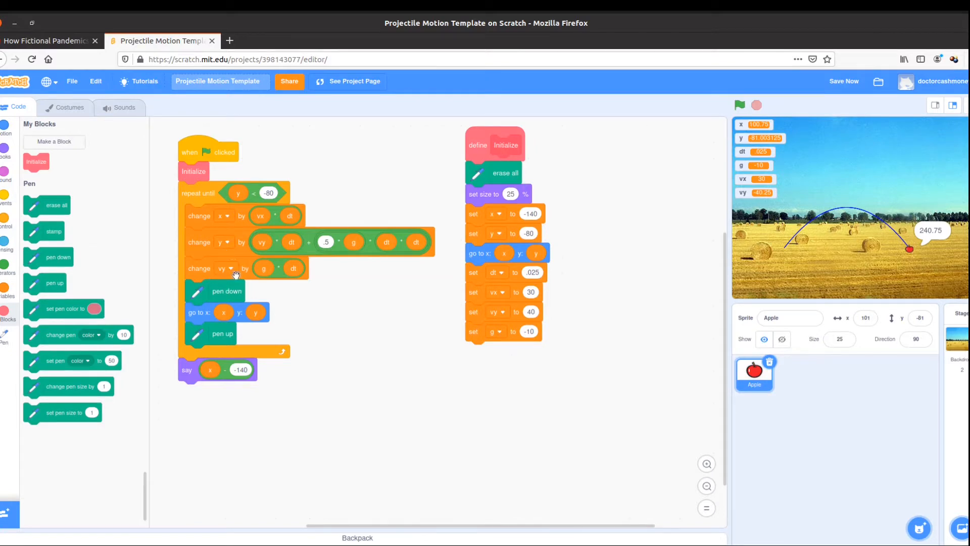
Step: Start defining a second custom block via Make a Block
click(53, 142)
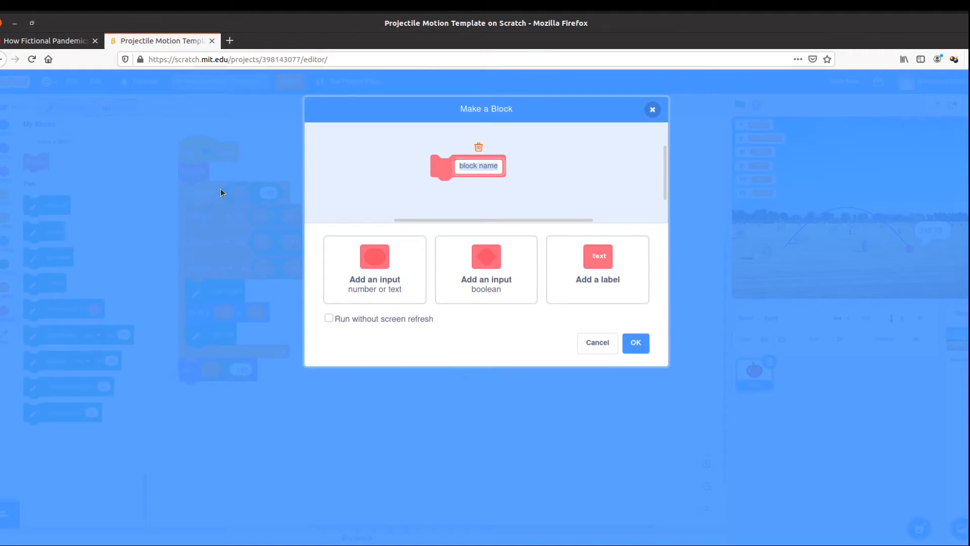
Step: Name the block Step Forward and return the pen and position blocks inside the loop
text(Step For)
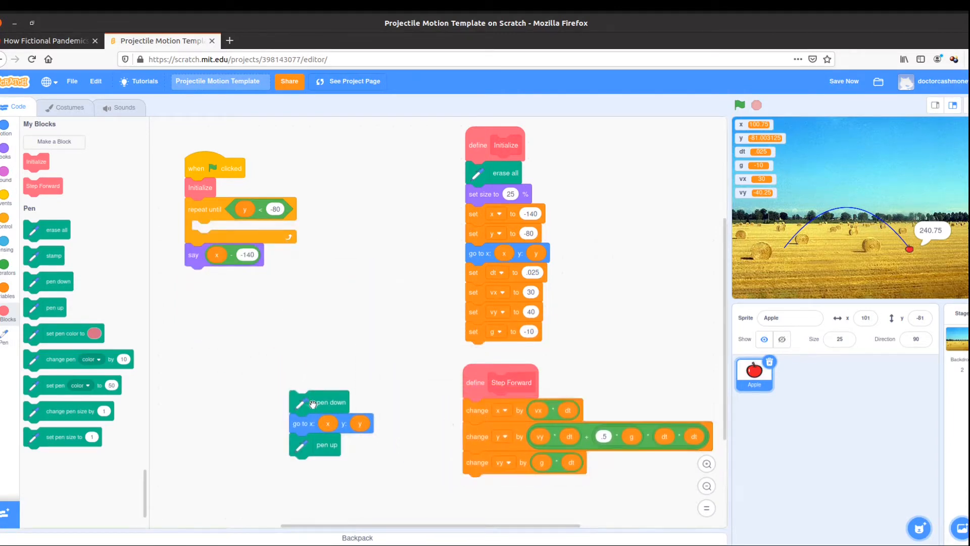
drag(320, 401, 229, 239)
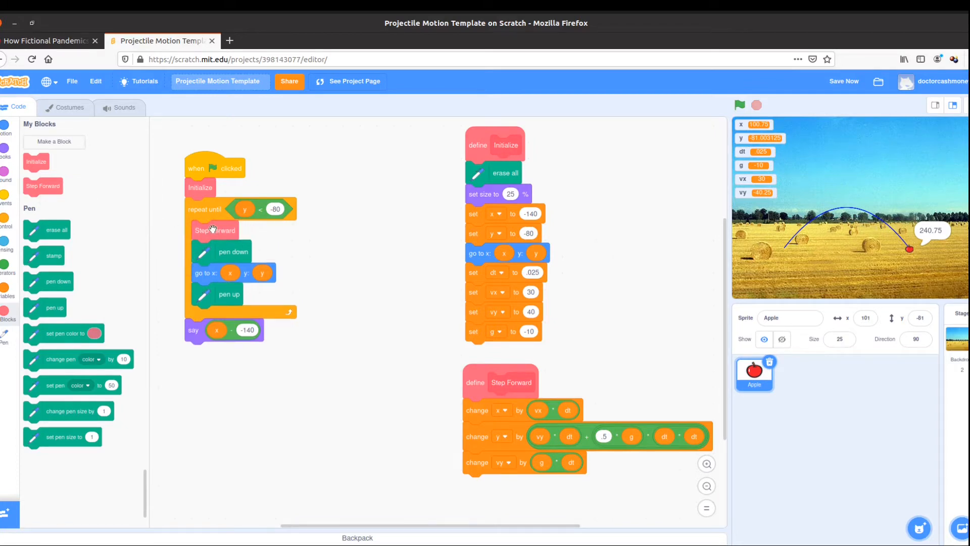
mouse_move(176, 242)
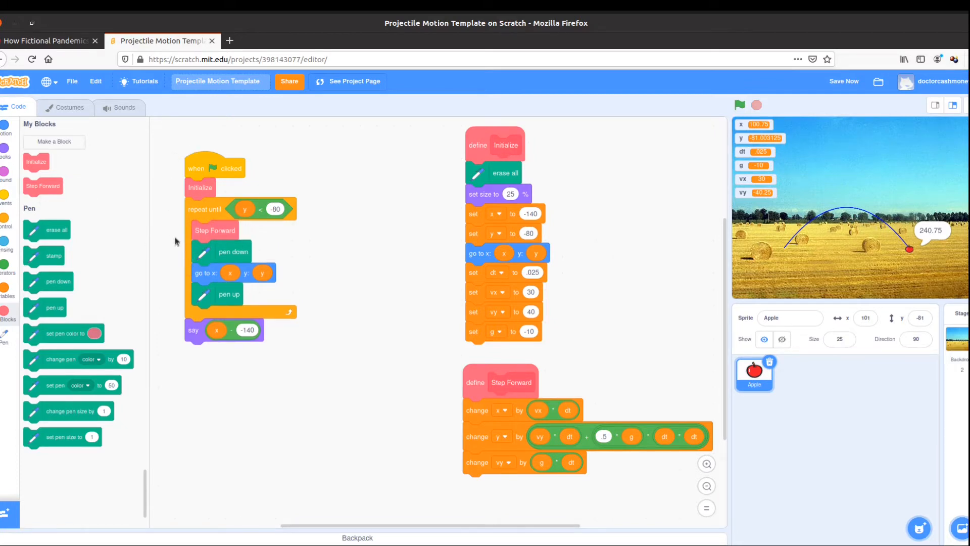
mouse_move(222, 198)
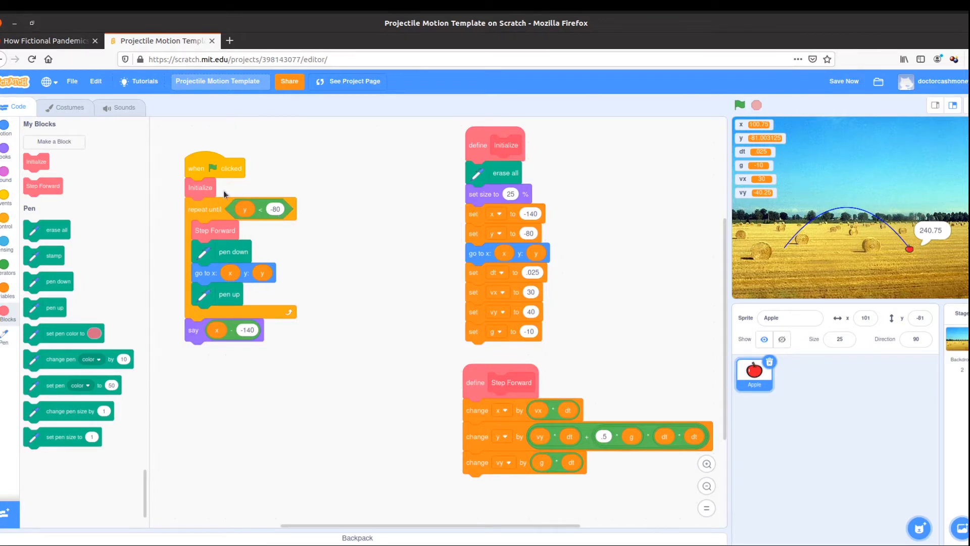
mouse_move(286, 214)
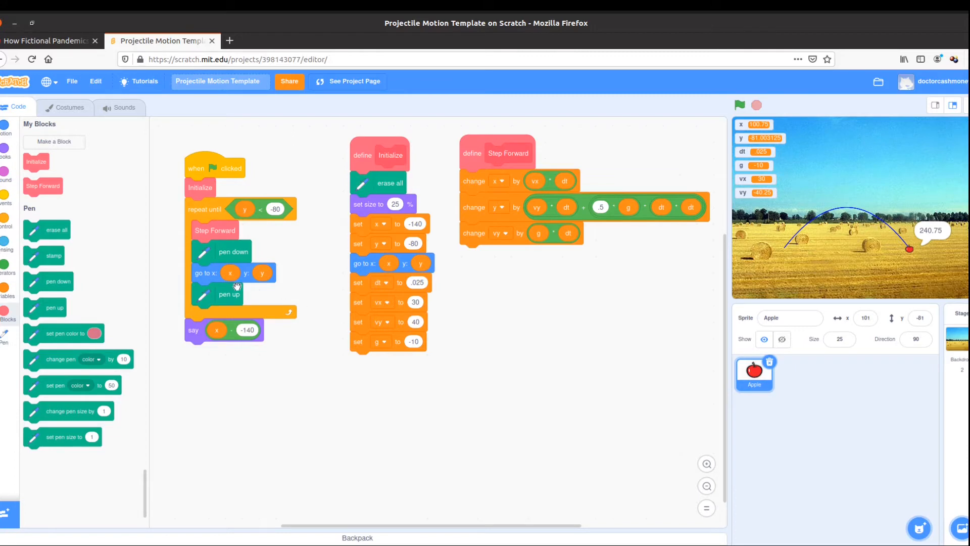
mouse_move(237, 286)
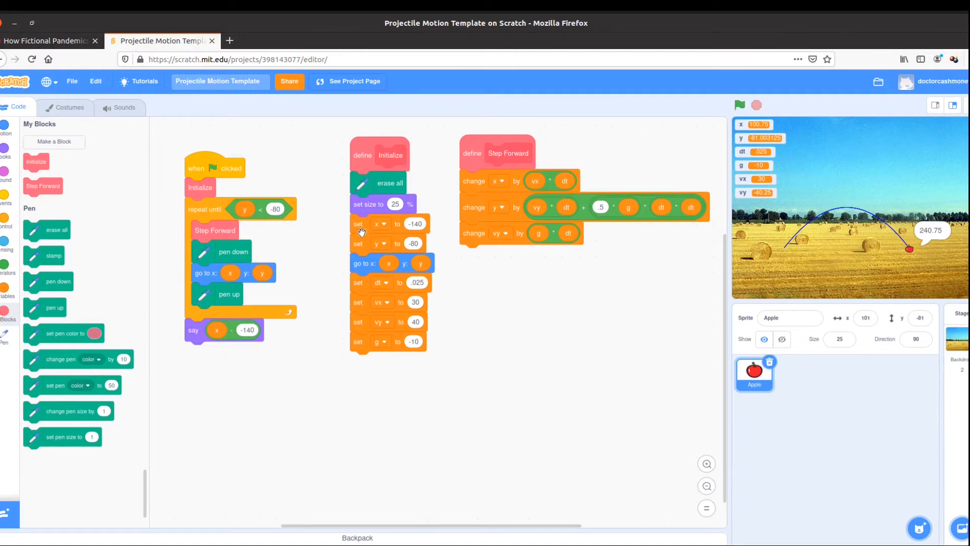
mouse_move(118, 296)
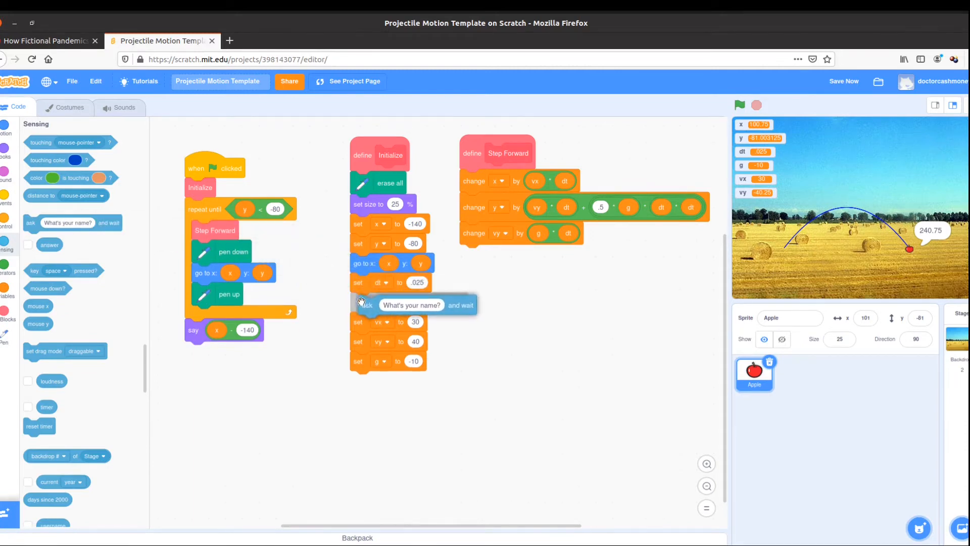
Step: Ask 'What is your initial speed?' in Initialize and set v0 to the answer
text(What is y)
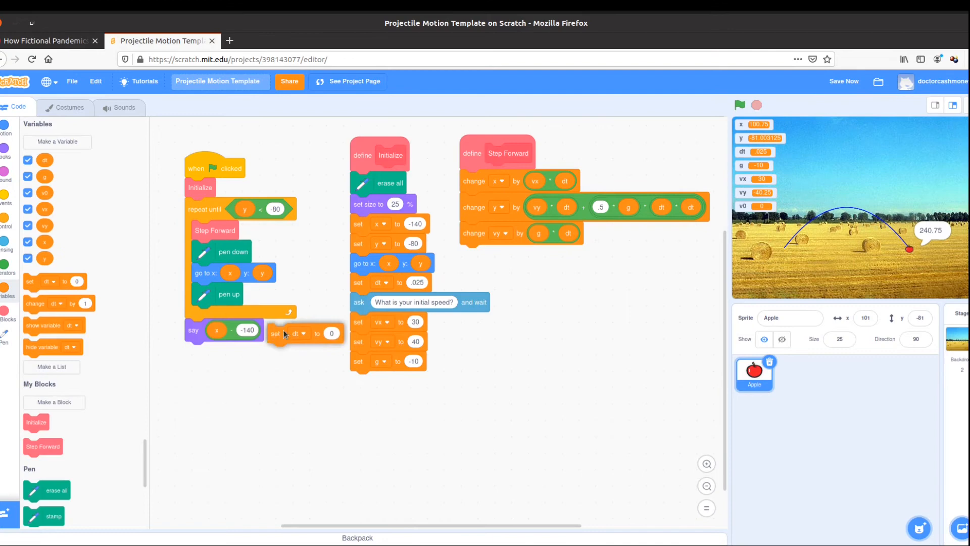
click(381, 322)
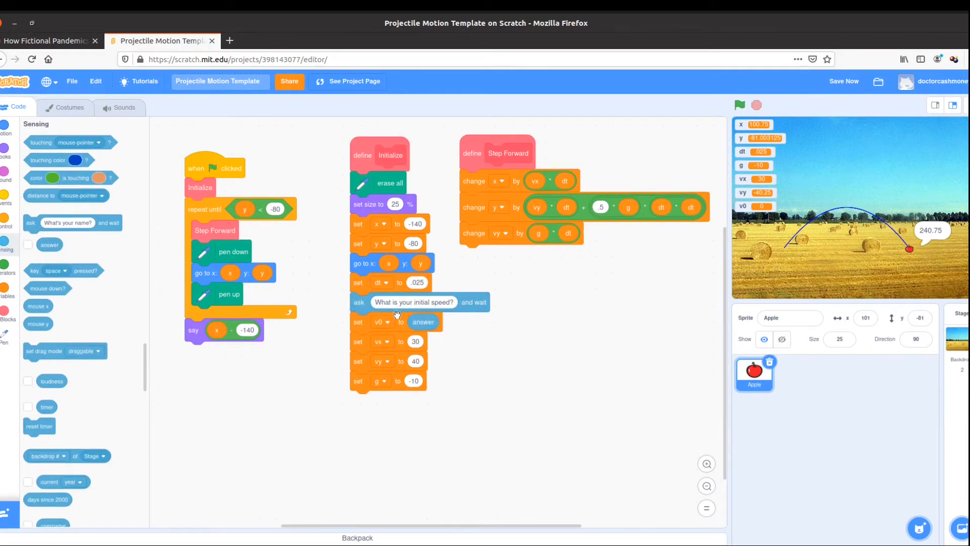
mouse_move(437, 318)
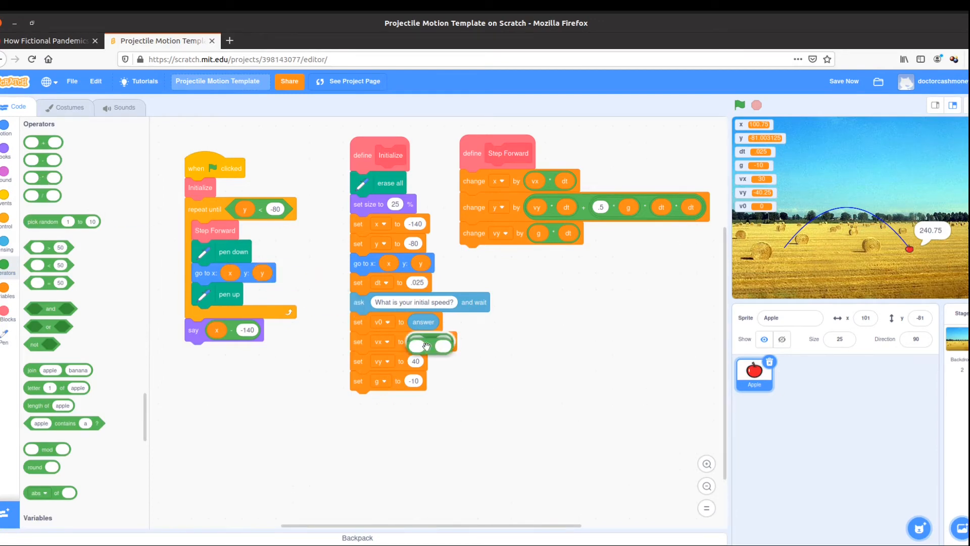
Step: Make vx a v0 multiplication containing a cos function, then bring up the Sensing ask blocks
click(7, 295)
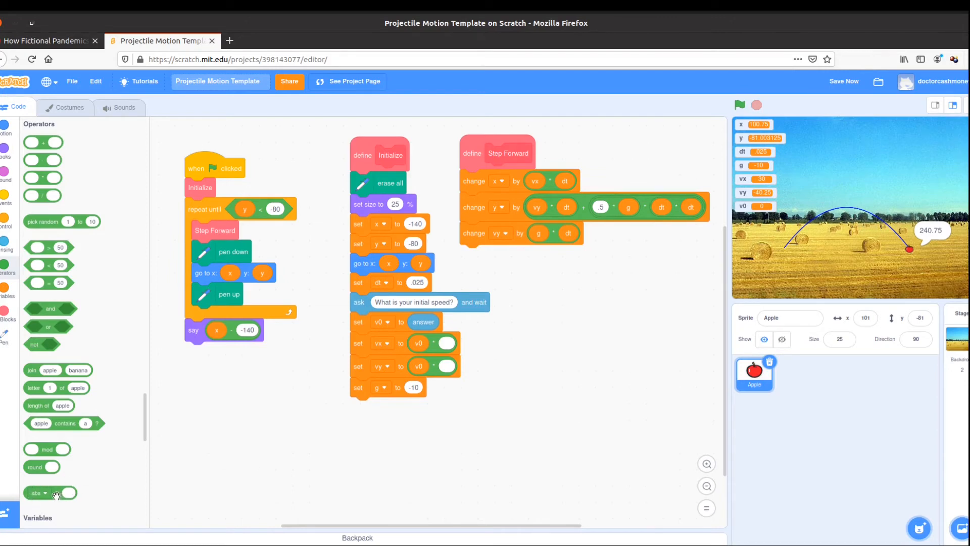
drag(41, 492, 359, 386)
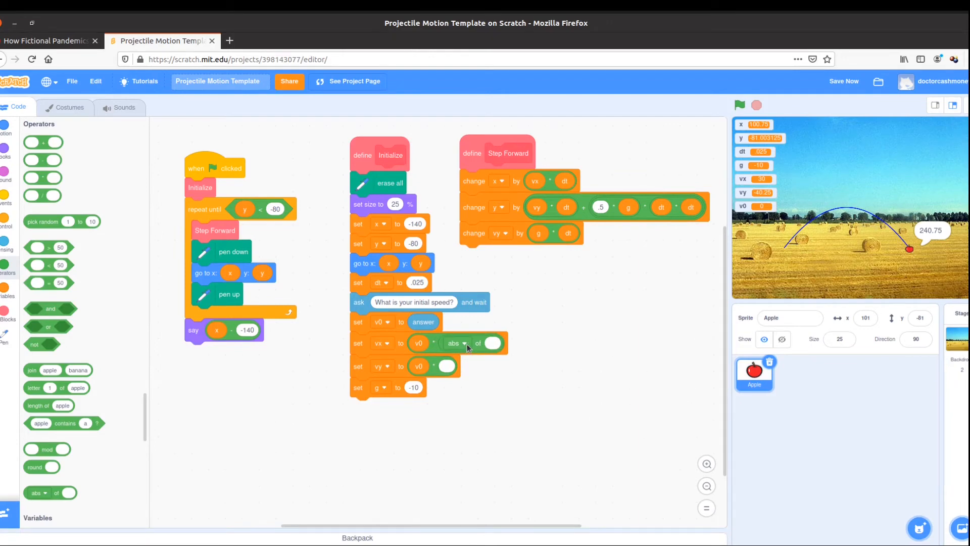
click(457, 342)
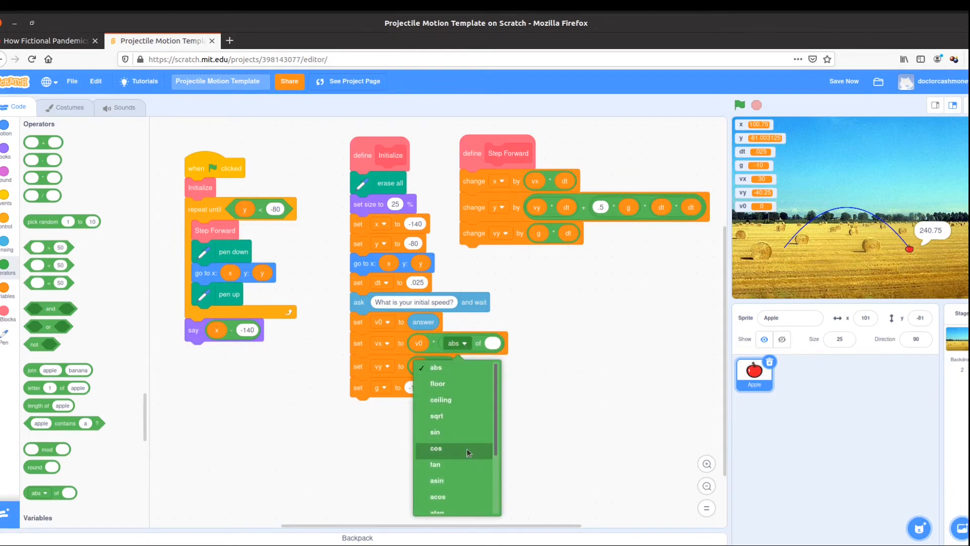
click(436, 448)
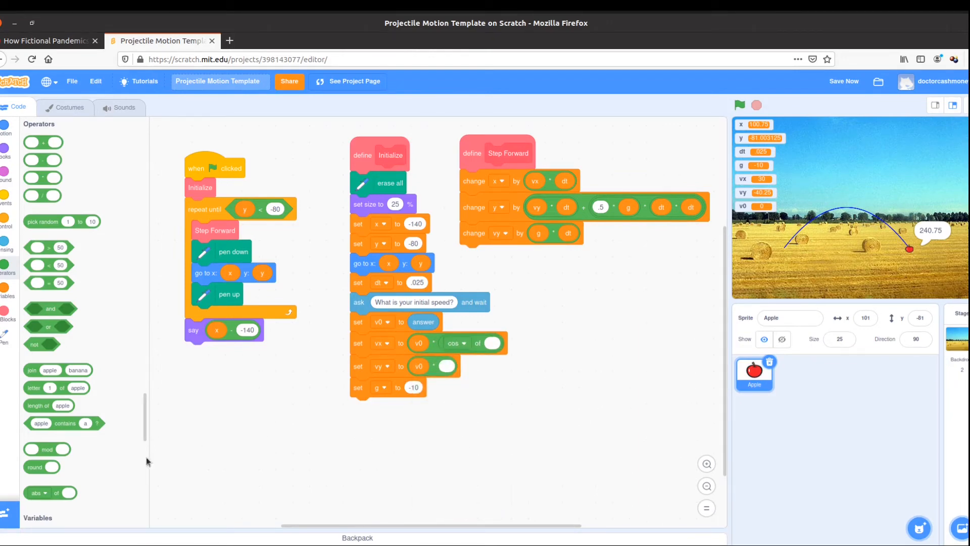
click(457, 365)
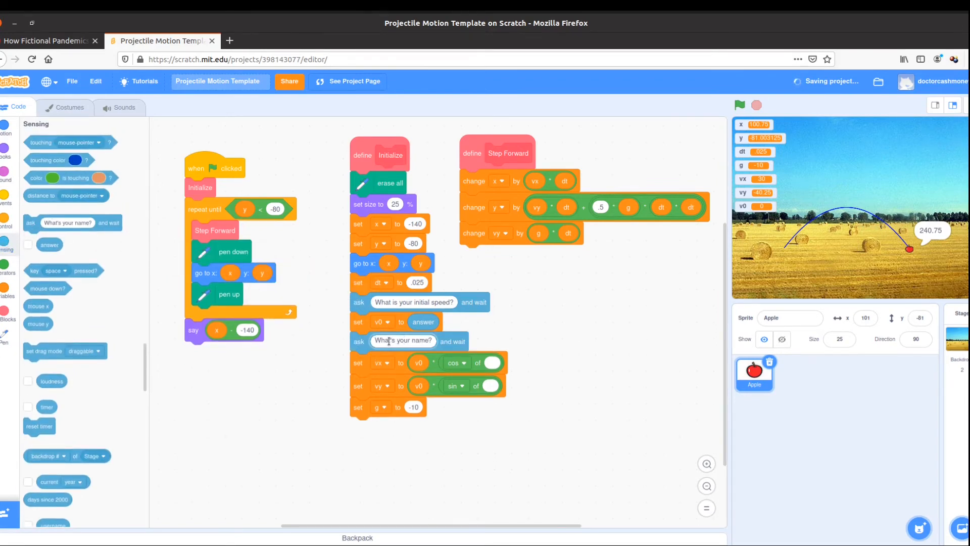
Step: Ask 'What is your launch angle?' and store the answer in a new variable theta
text(What is your launch angle?)
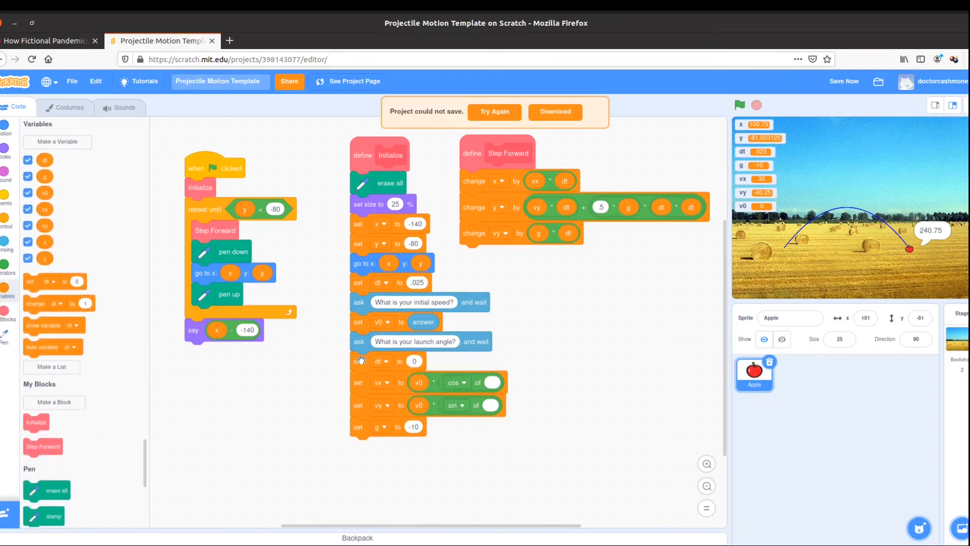
text(thet)
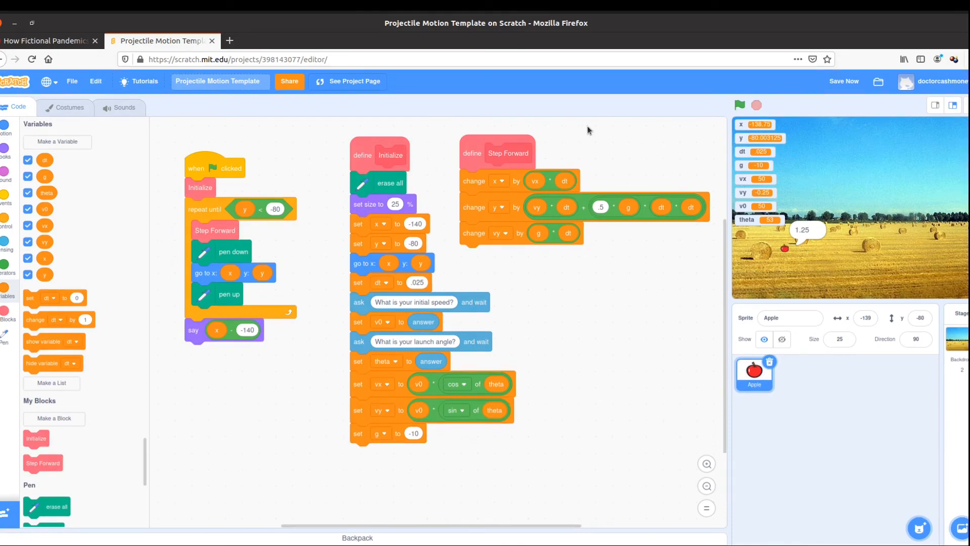
Step: Run the program with speed 50 and angle 53, tracing the apple's arc to a 240.73 landing
click(739, 104)
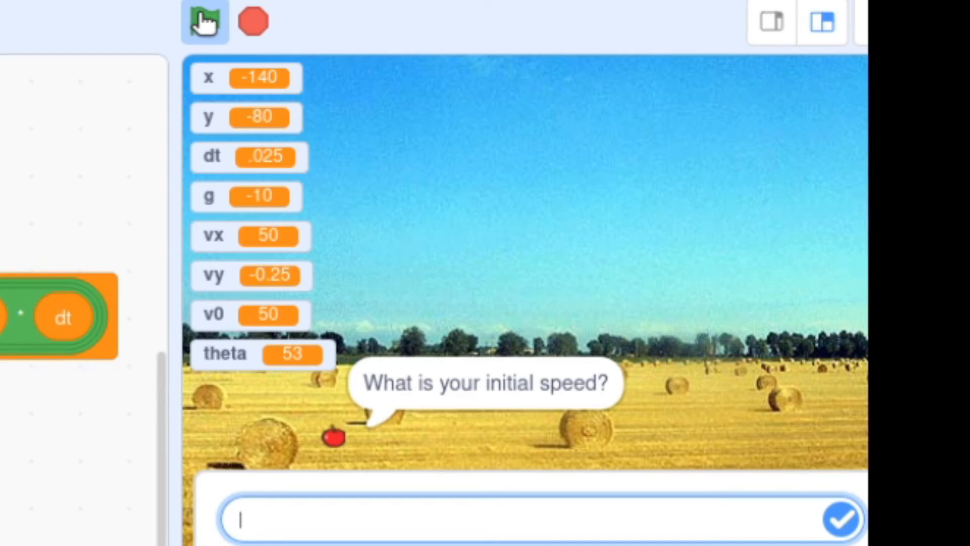
click(841, 519)
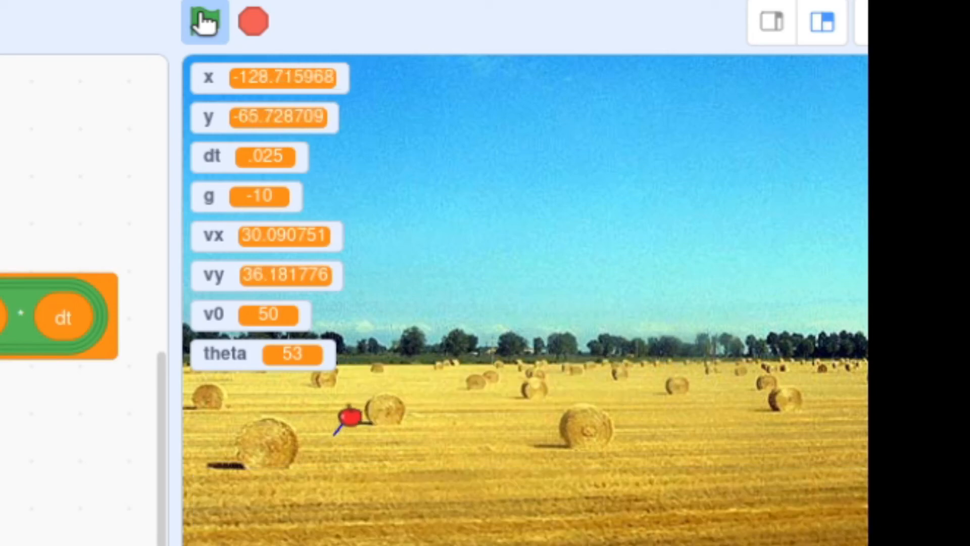
click(203, 21)
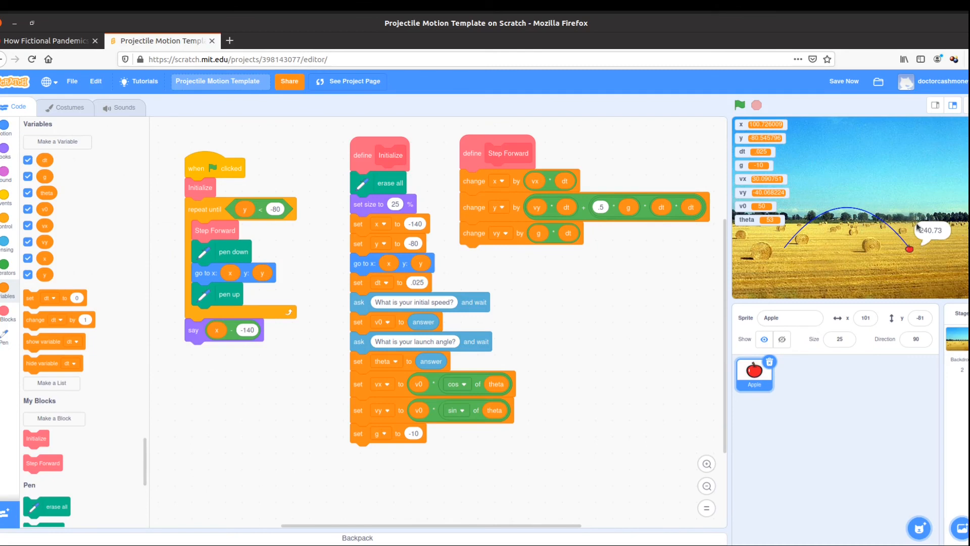
mouse_move(835, 254)
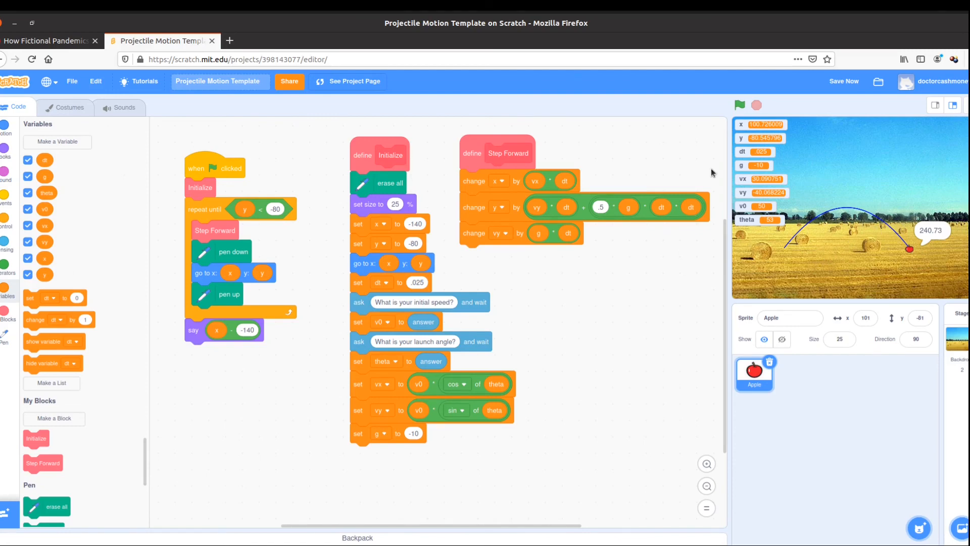
mouse_move(739, 104)
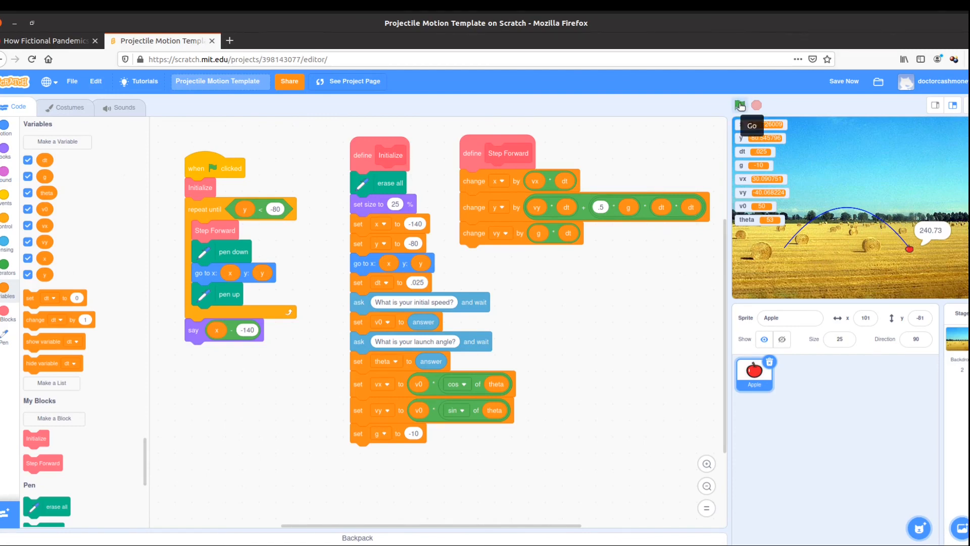
Step: Rerun the simulation with speed 50 and a new angle, landing at 240.59
click(739, 105)
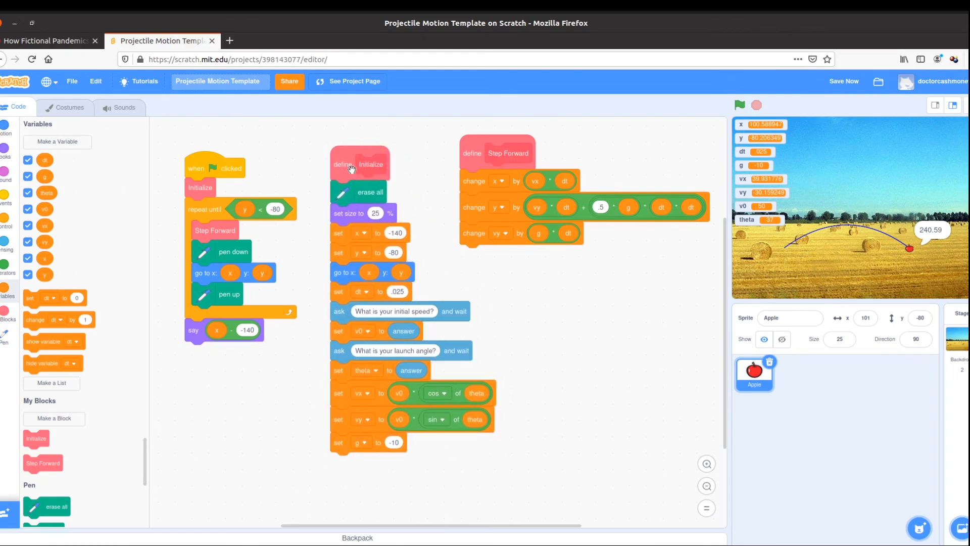
mouse_move(100, 382)
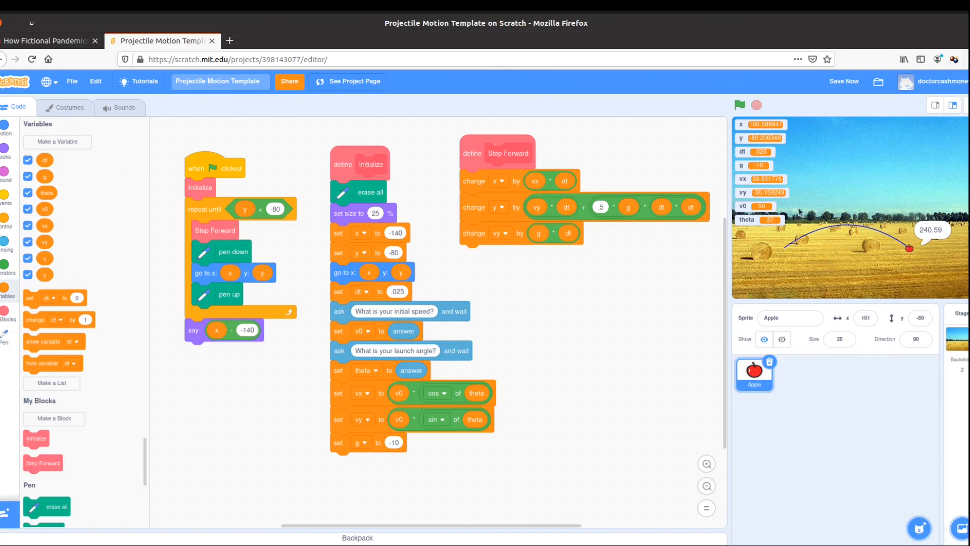
mouse_move(853, 235)
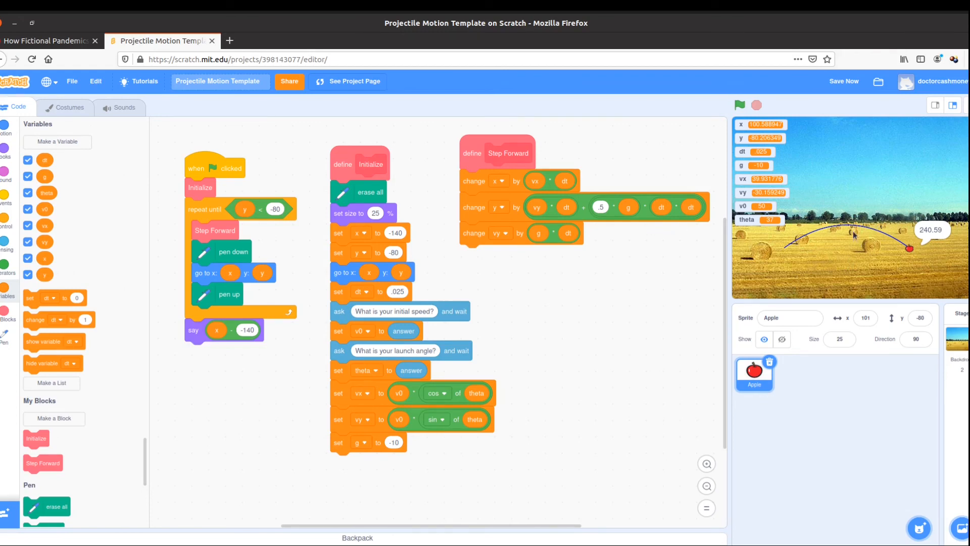
mouse_move(855, 199)
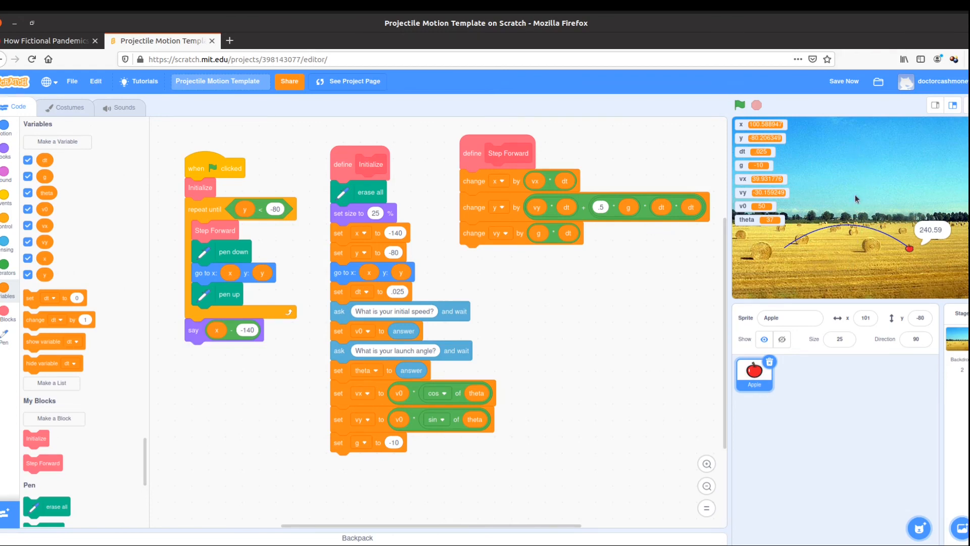
mouse_move(853, 285)
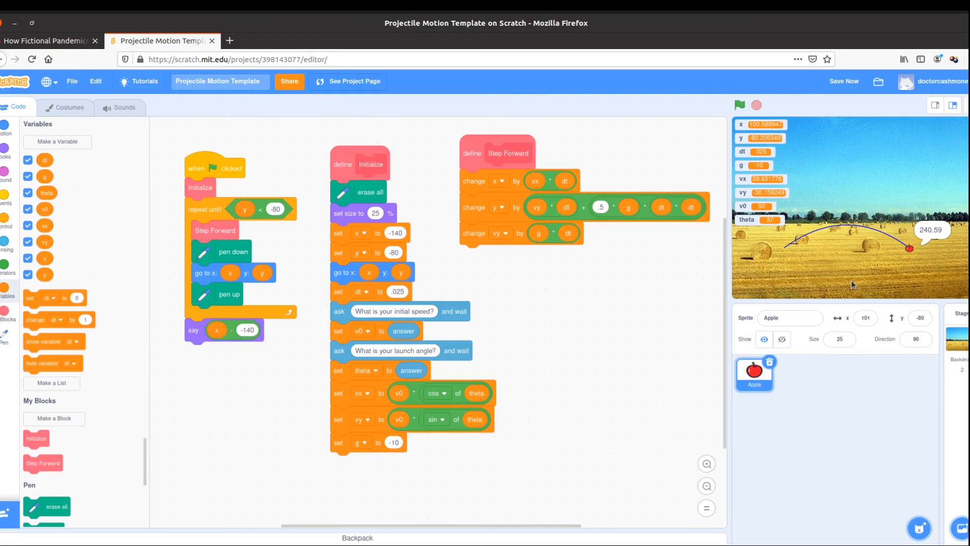